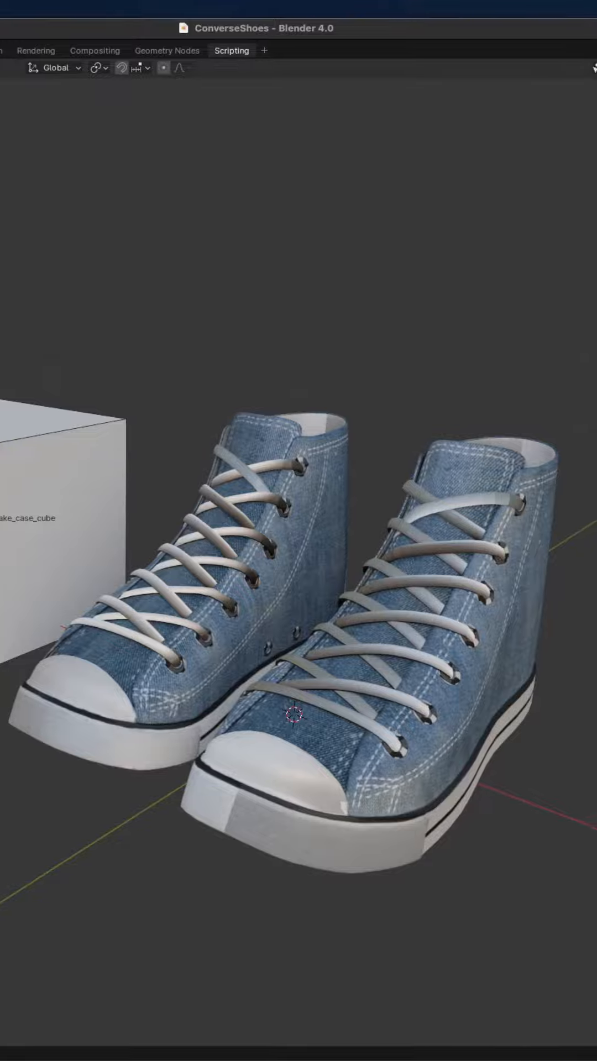
Show the Blend Healer panel in World Properties and snake_case_cube's empty material slots
left_click(28, 225)
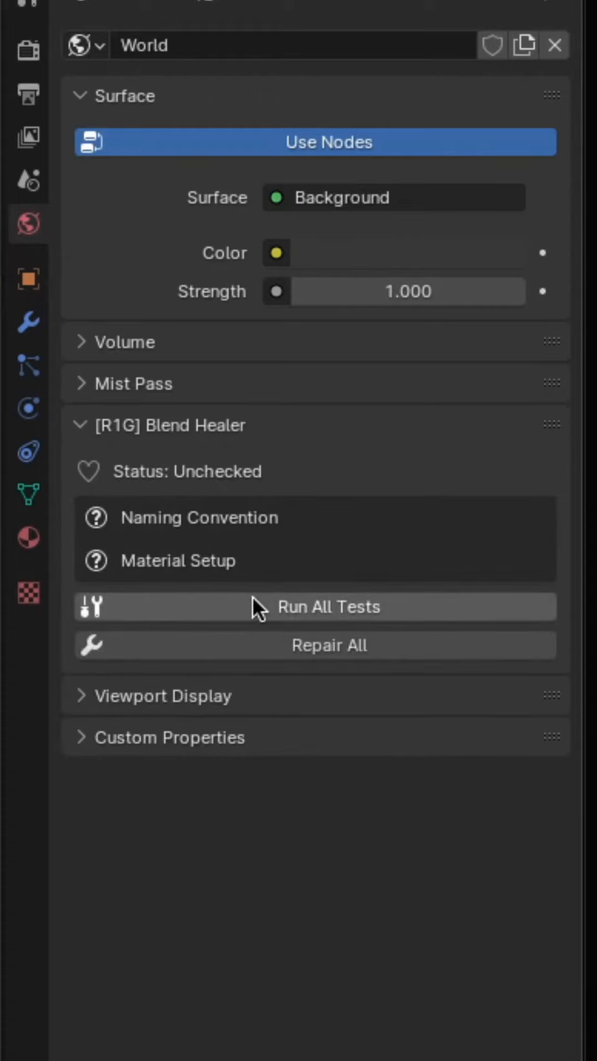
left_click(329, 606)
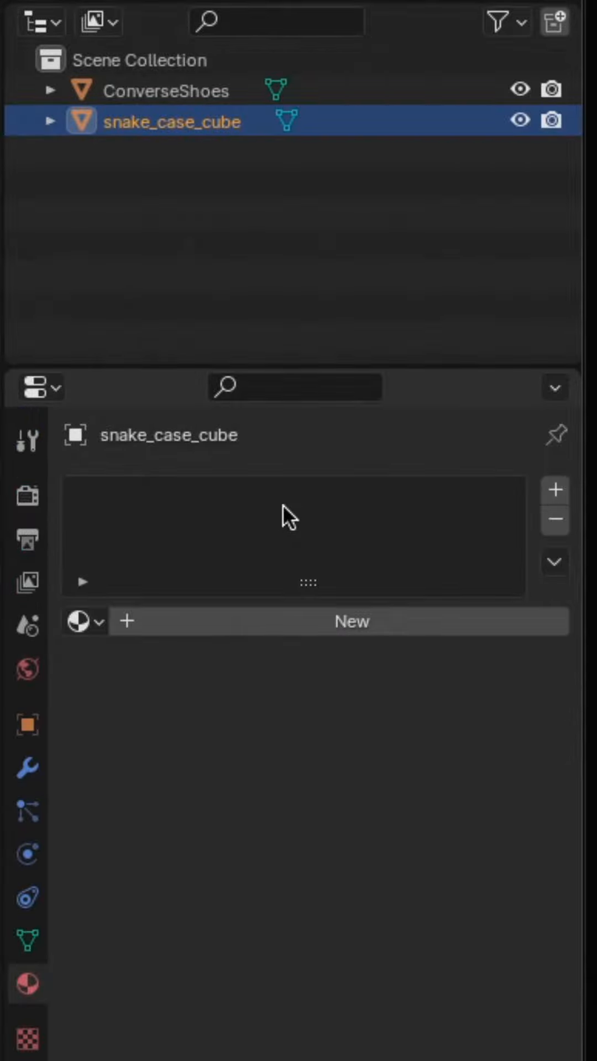
Review ConverseShoes' materials and transform, then run all Blend Healer tests from World Properties
left_click(165, 90)
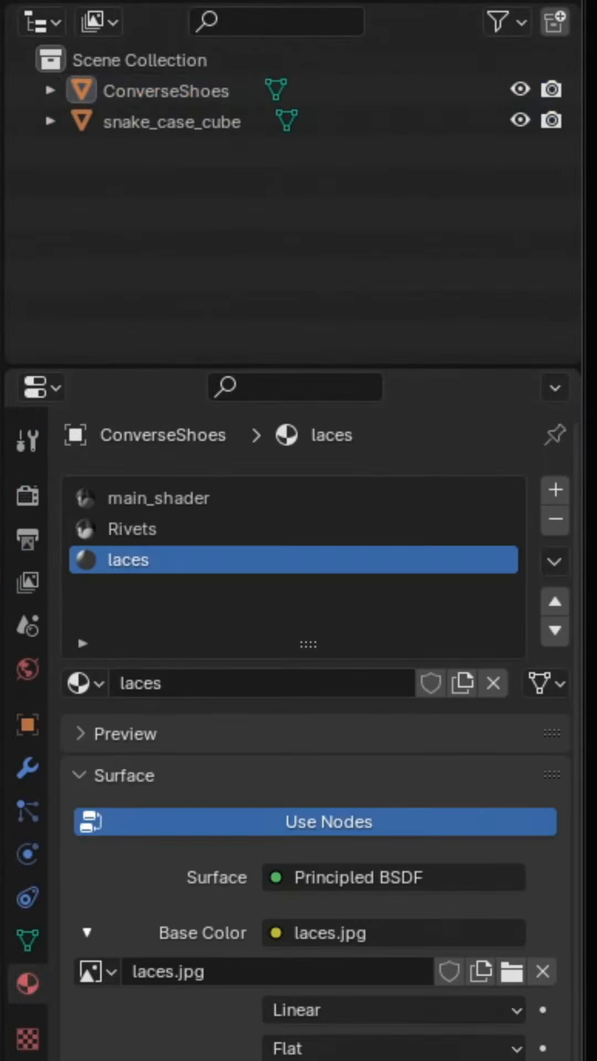
left_click(27, 725)
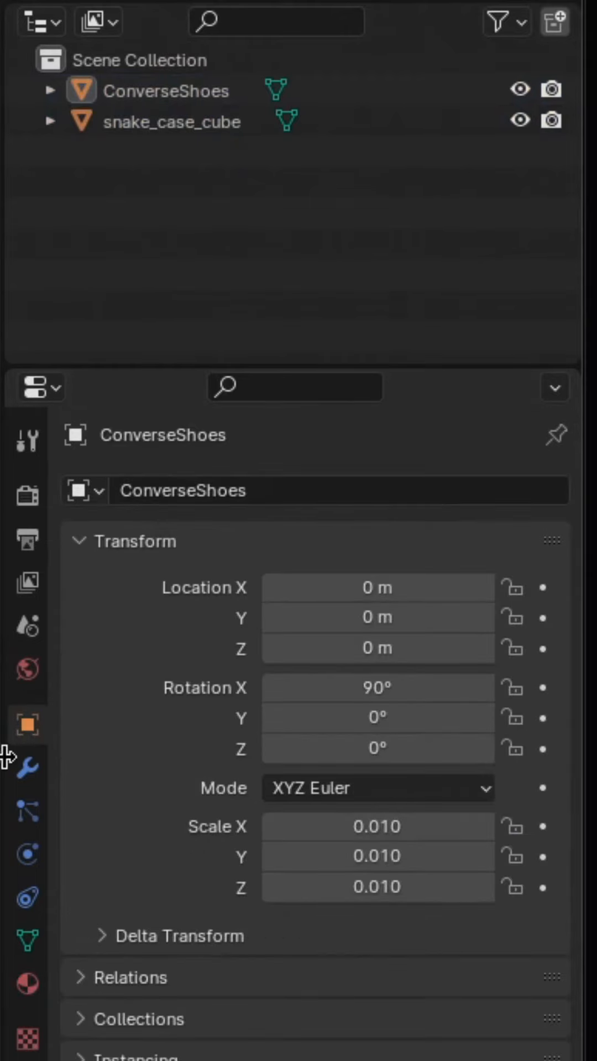
left_click(164, 116)
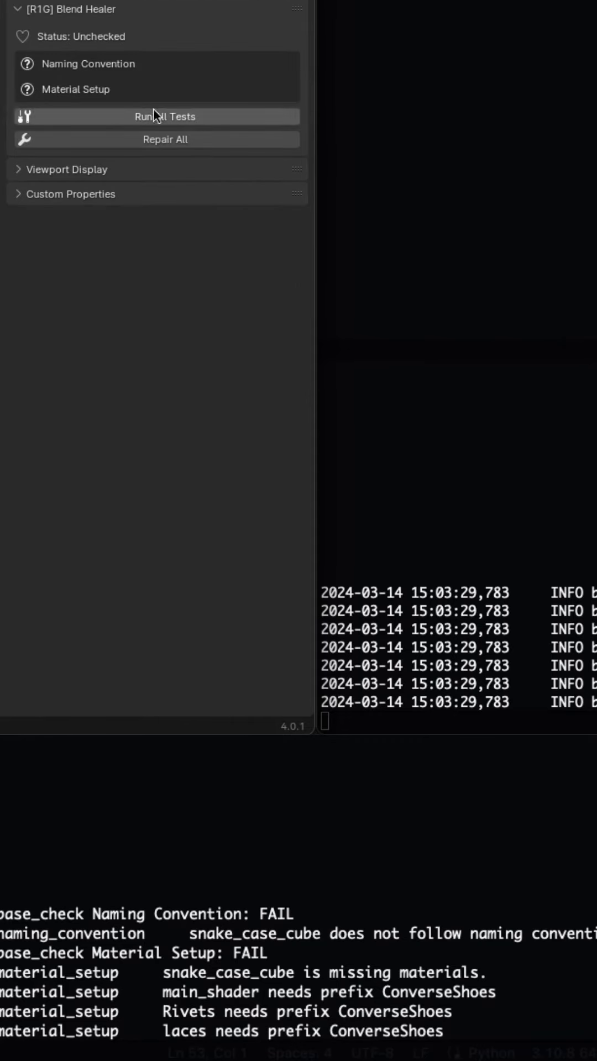
left_click(165, 139)
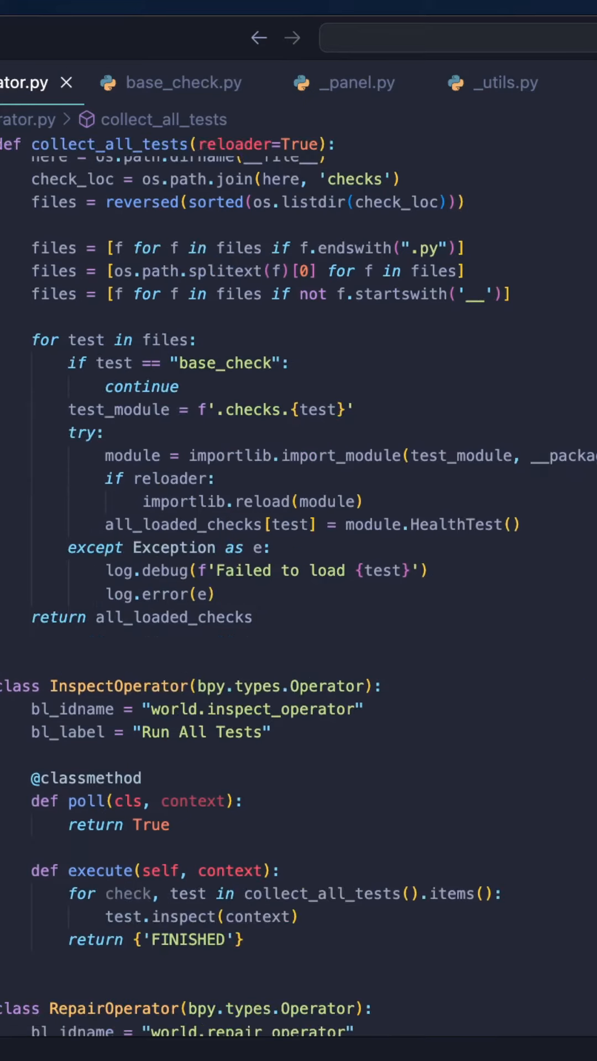
mouse_move(182, 434)
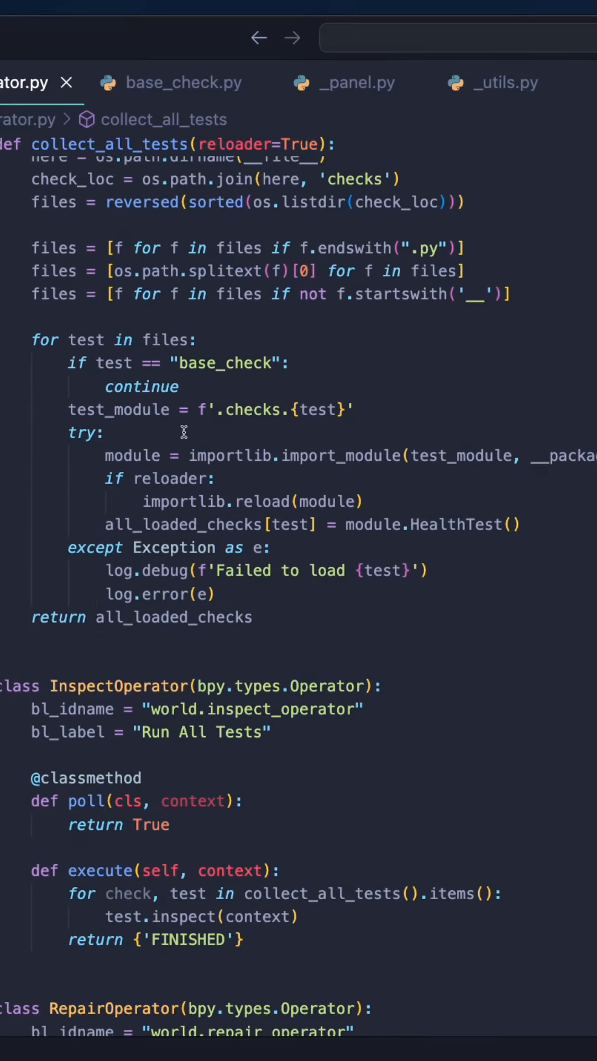
Open checks/naming_convention.py and jump to its repair method definition
left_click(25, 90)
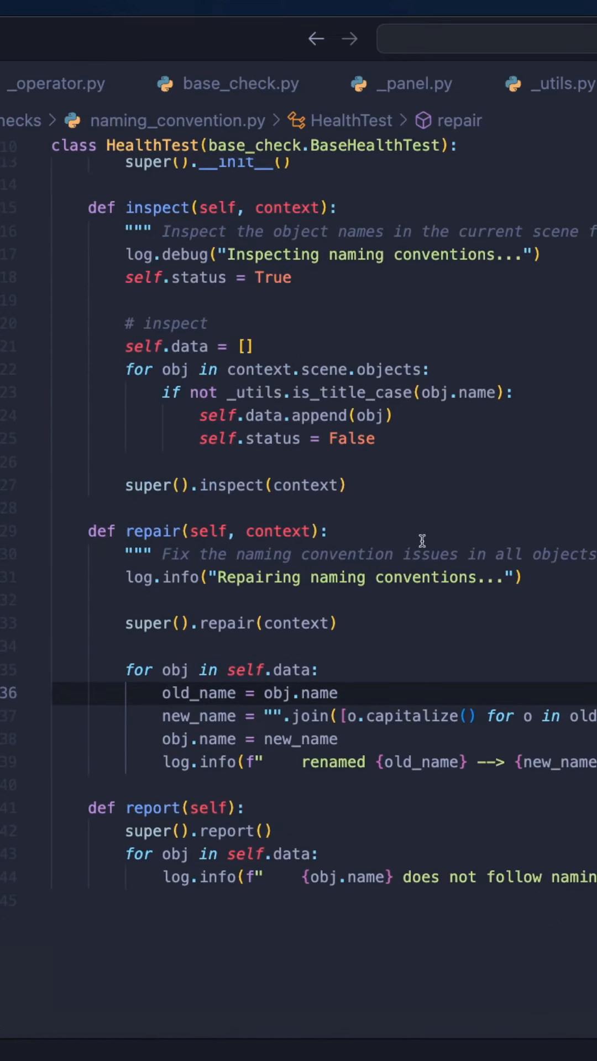
left_click(328, 530)
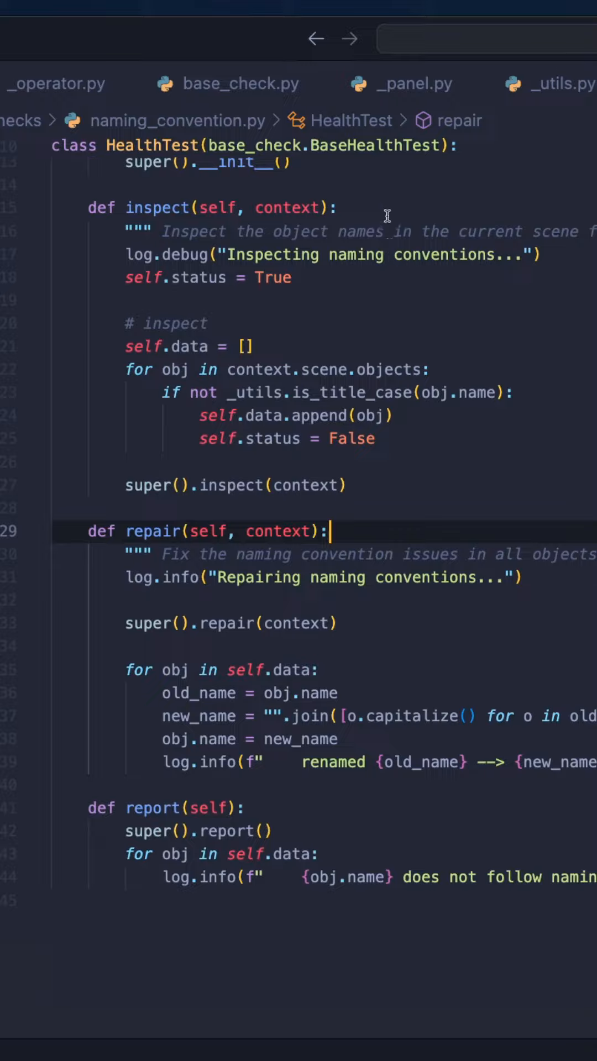